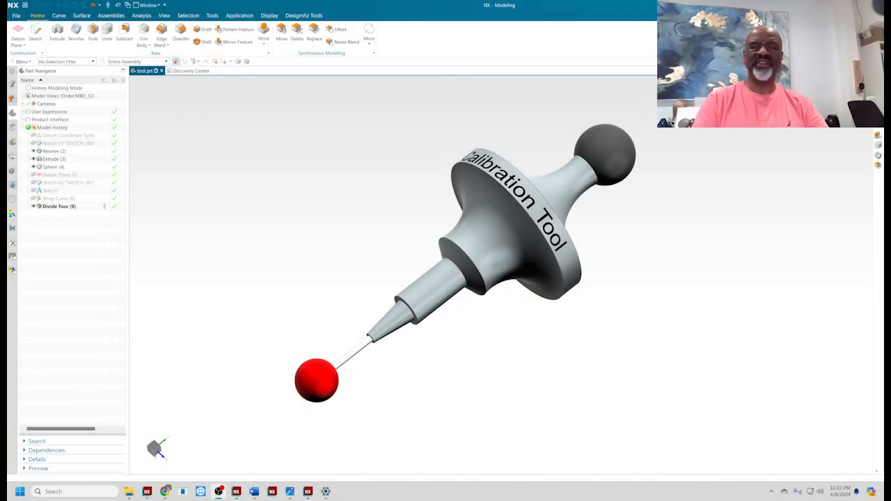
mouse_move(292, 253)
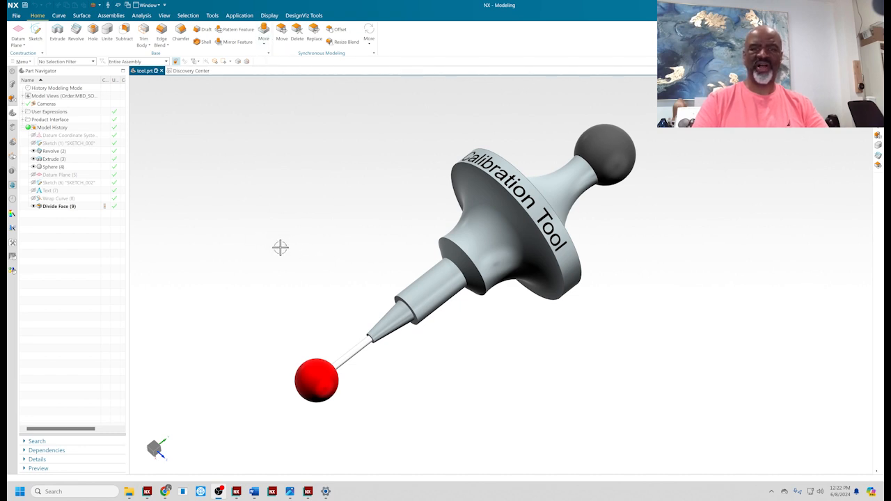
Orbit the calibration tool model to inspect it from several angles
drag(281, 247, 284, 228)
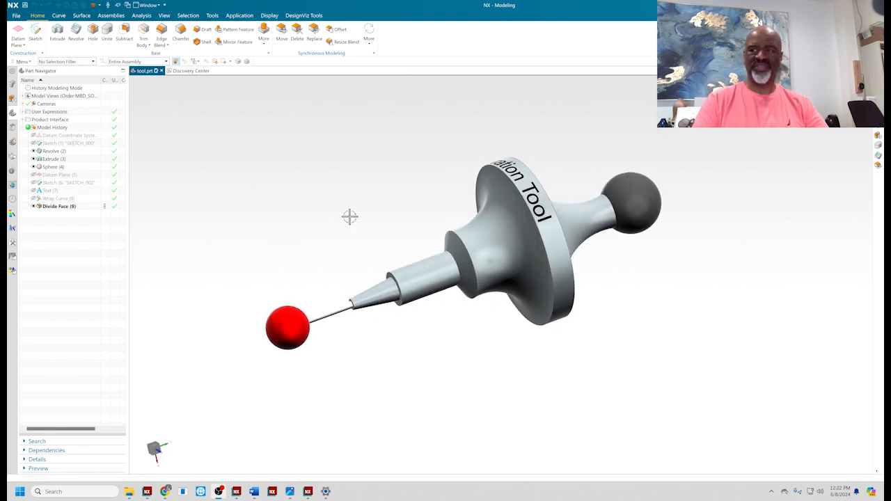
drag(348, 216, 341, 210)
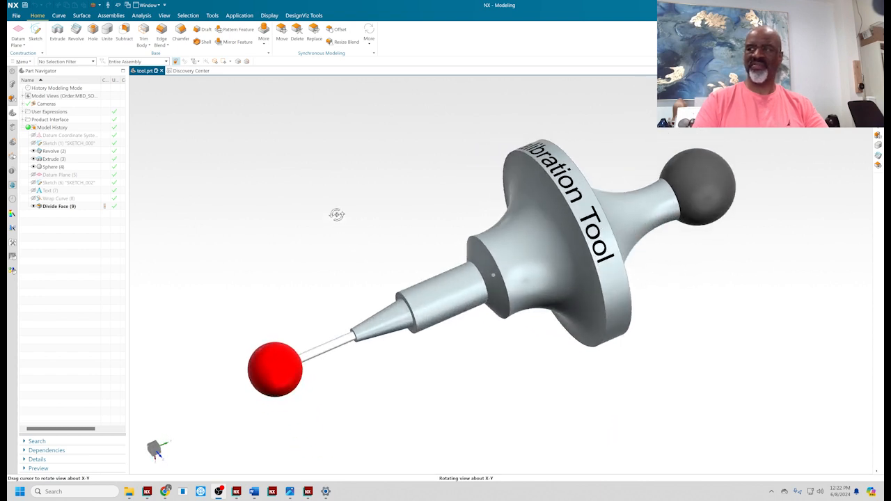
drag(337, 214, 326, 210)
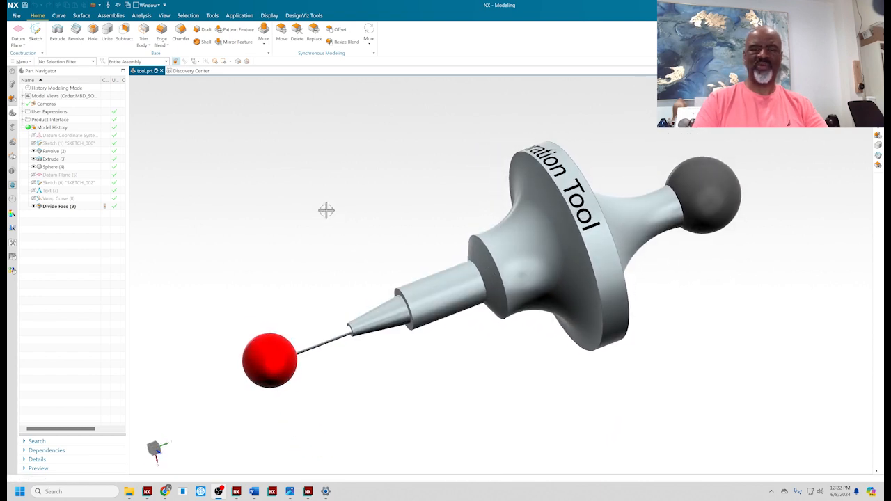
mouse_move(217, 216)
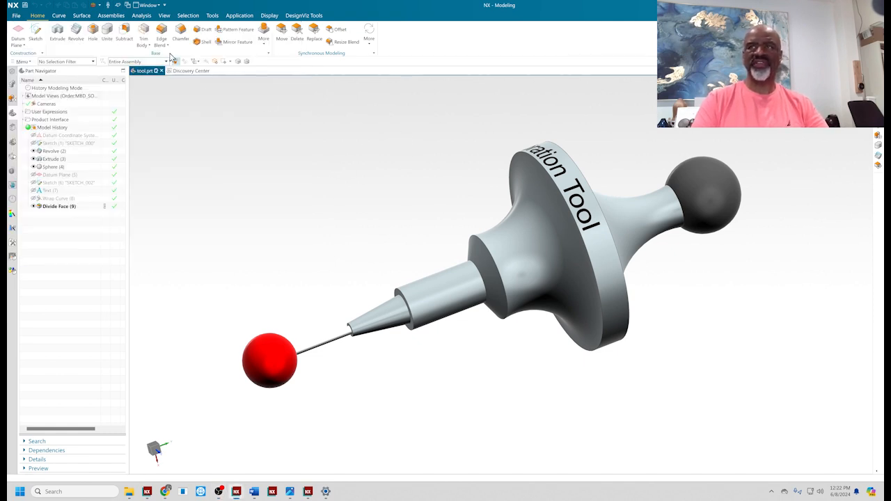
Confirm the tool body is published as an output via Assemblies WAVE Product Interface
click(111, 15)
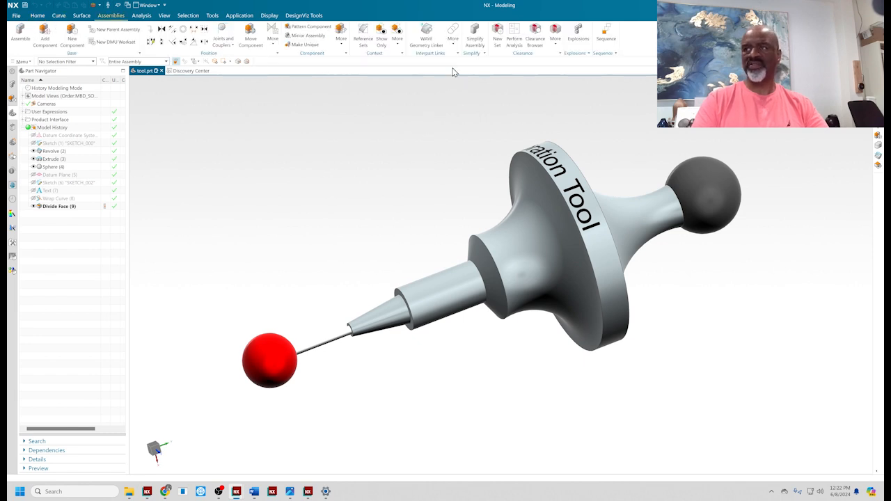
click(453, 36)
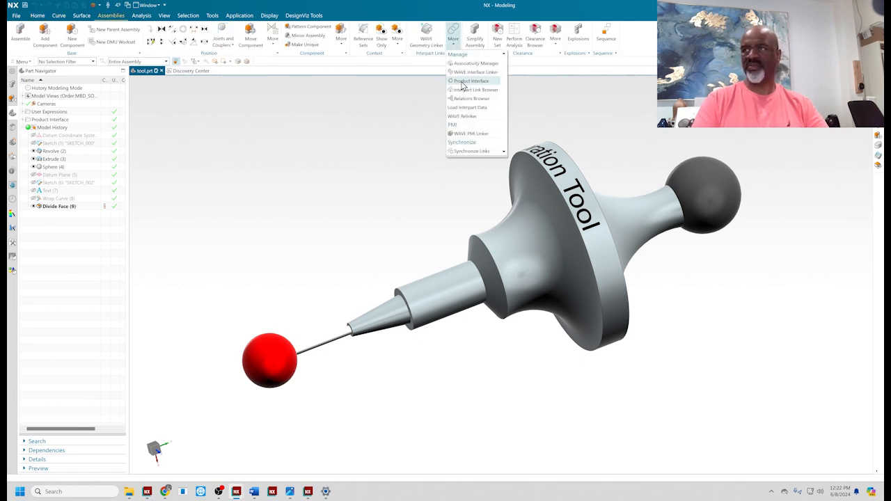
click(471, 81)
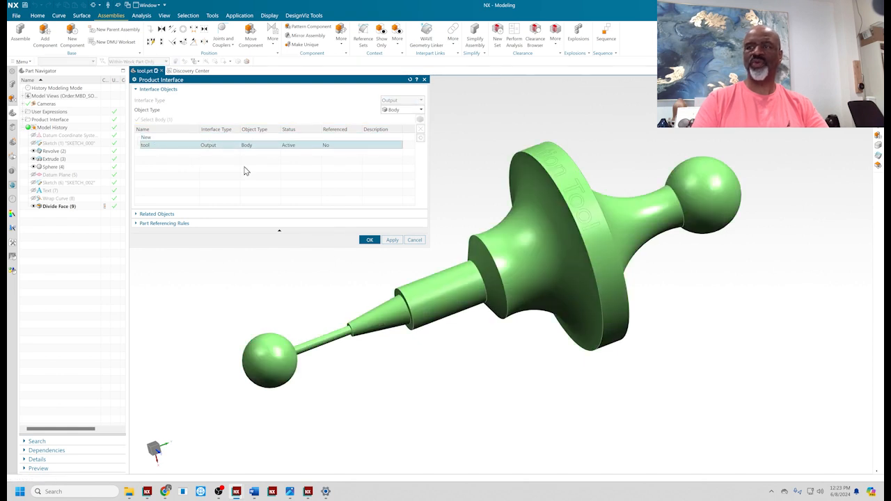
click(370, 240)
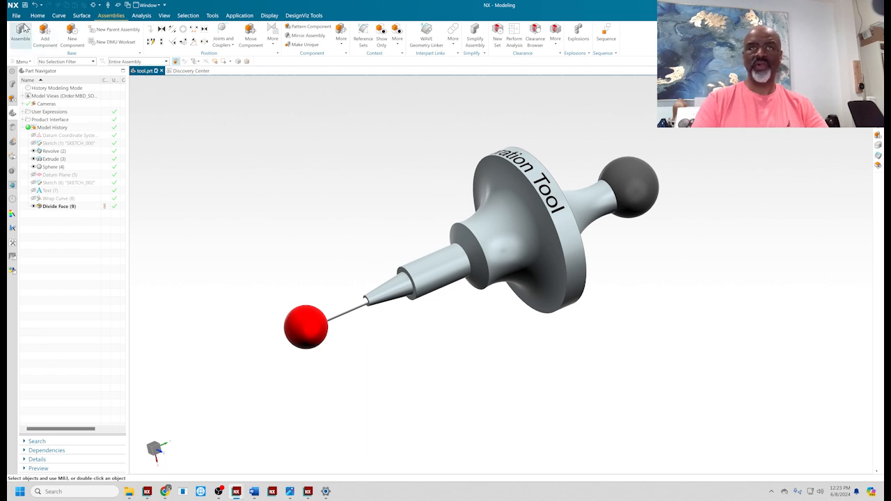
Create a new Model part named insert from the template dialog
click(20, 34)
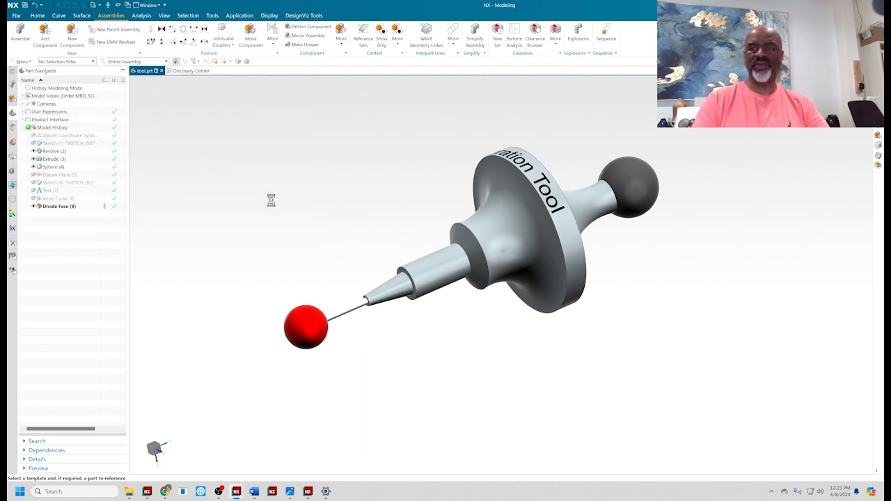
click(72, 33)
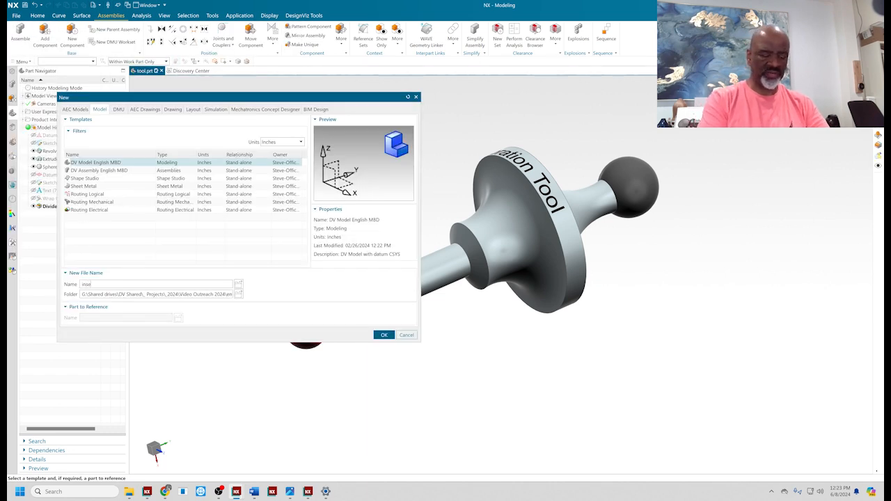
click(384, 335)
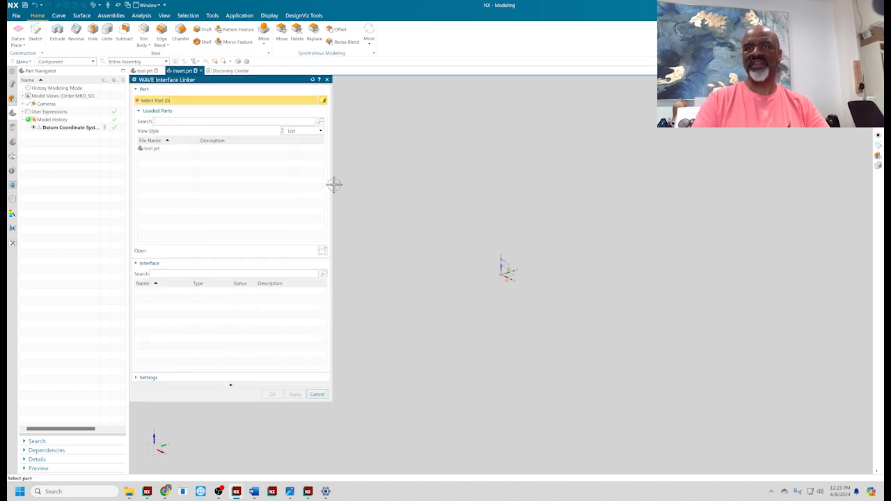
Link the tool body from tool.prt's published interface into the insert part
click(152, 148)
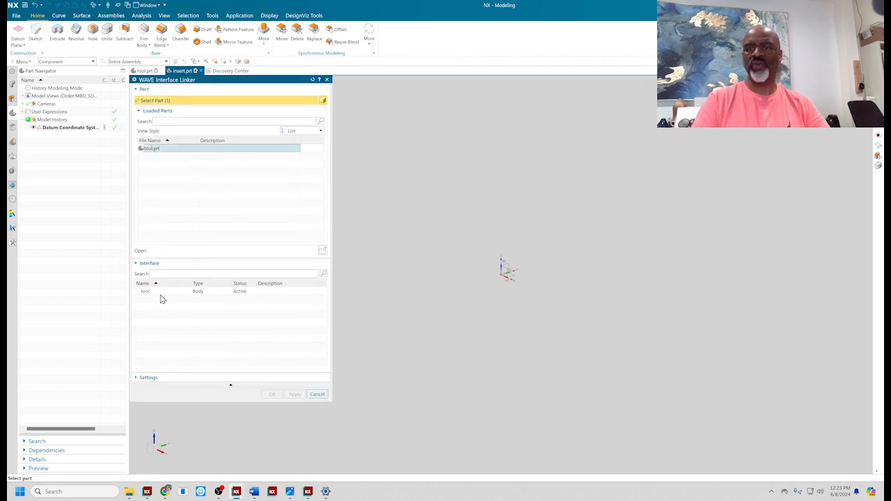
click(294, 394)
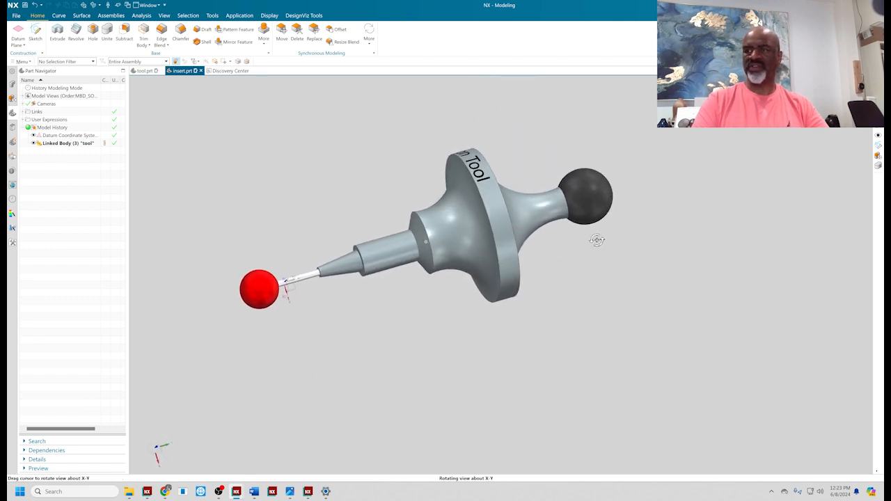
Offset all body faces of the linked tool by 05 as an Offset Region feature
drag(596, 239, 560, 263)
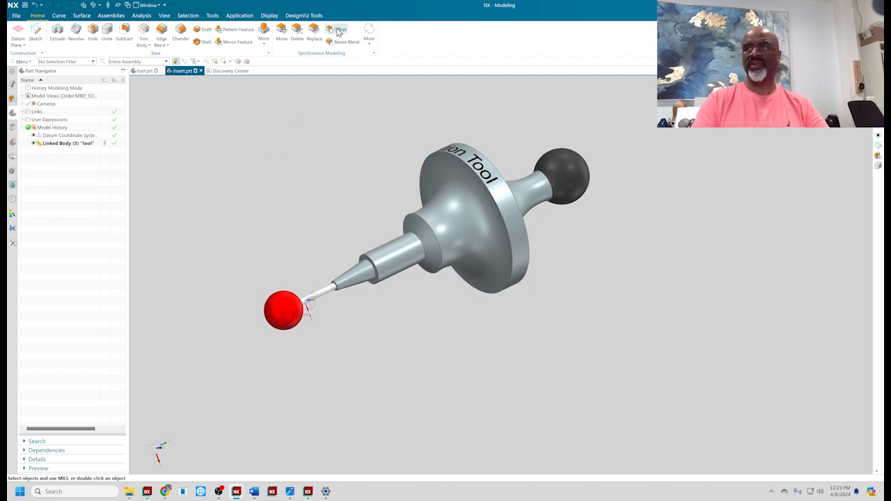
click(340, 31)
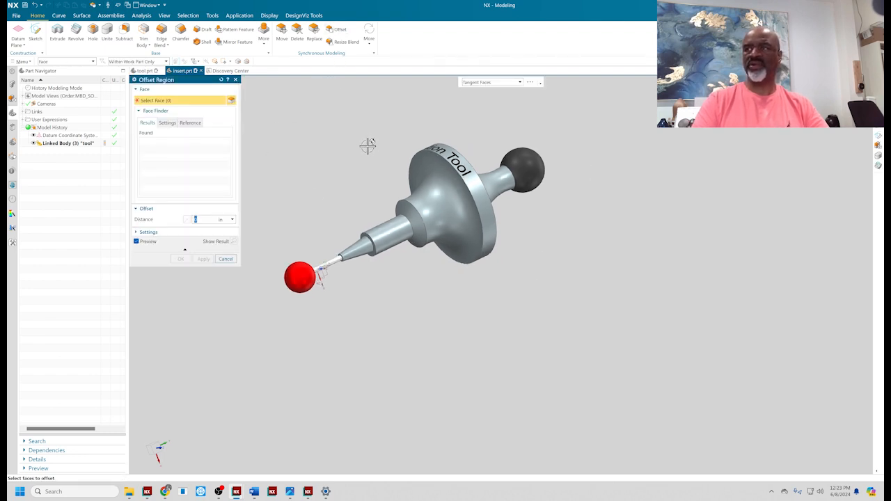
click(490, 82)
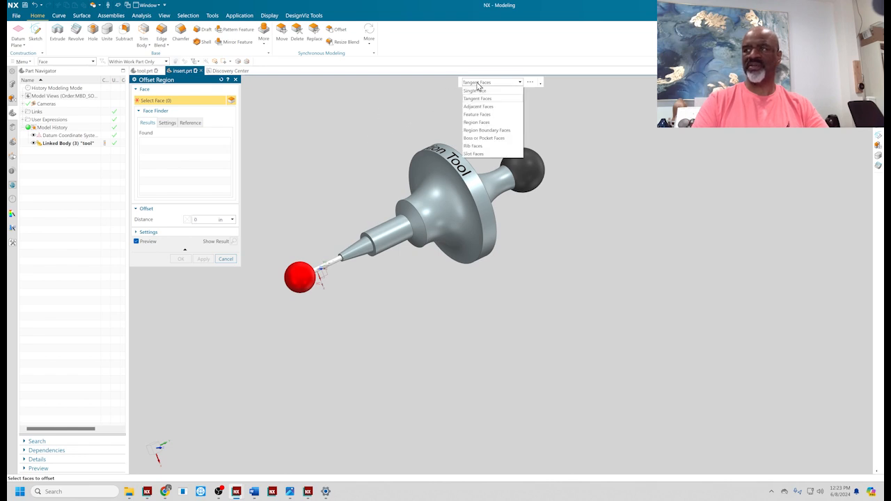
mouse_move(476, 138)
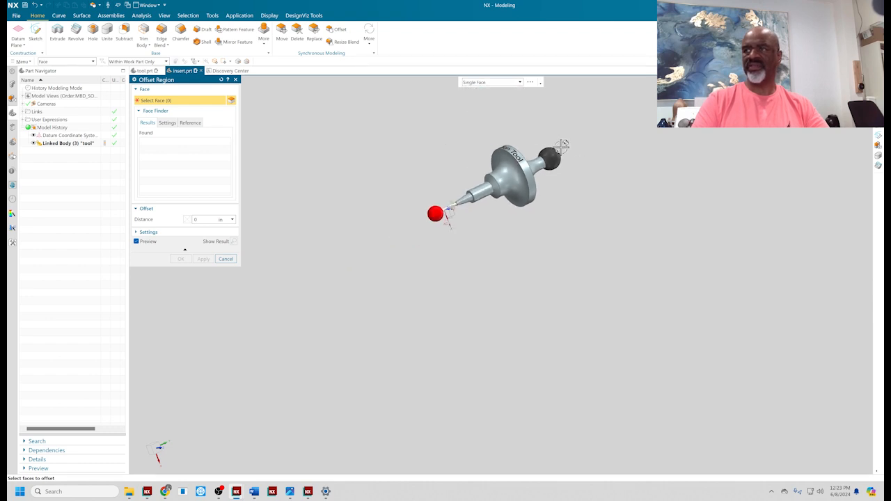
click(494, 178)
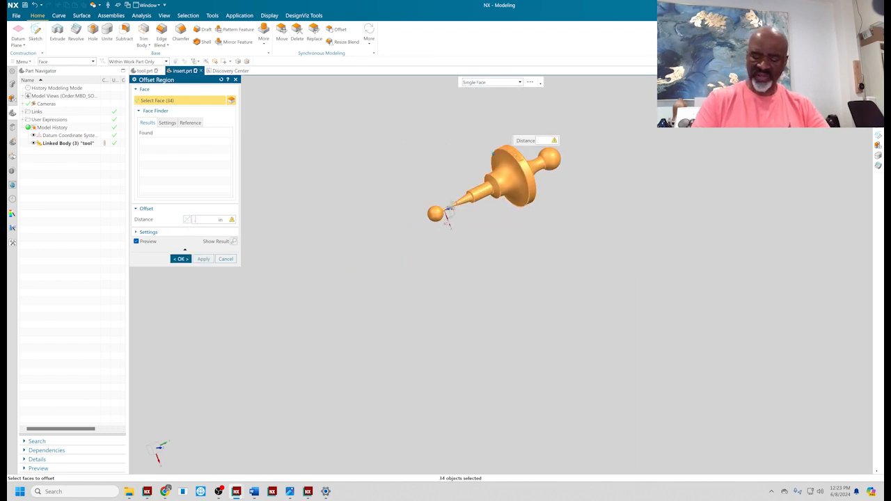
text(05)
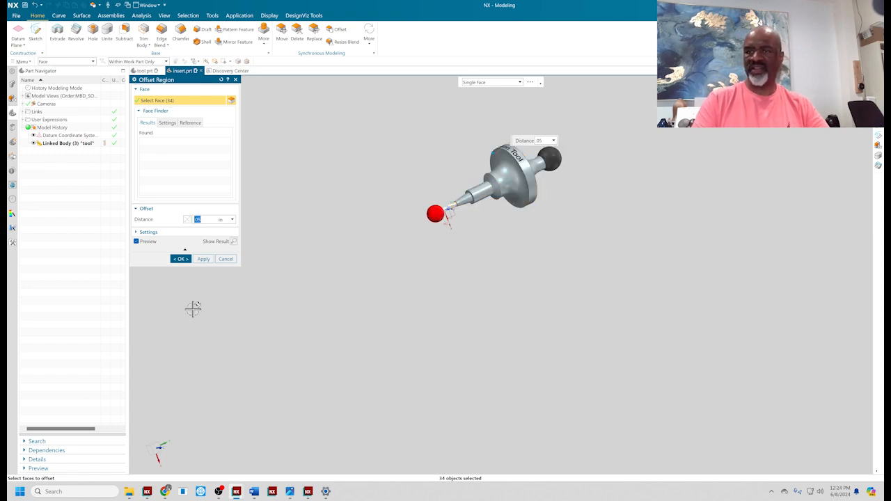
click(180, 257)
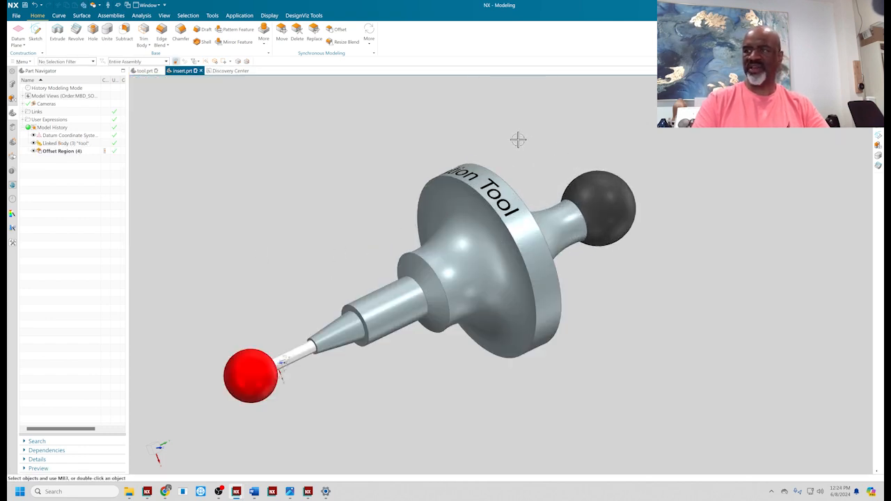
mouse_move(174, 48)
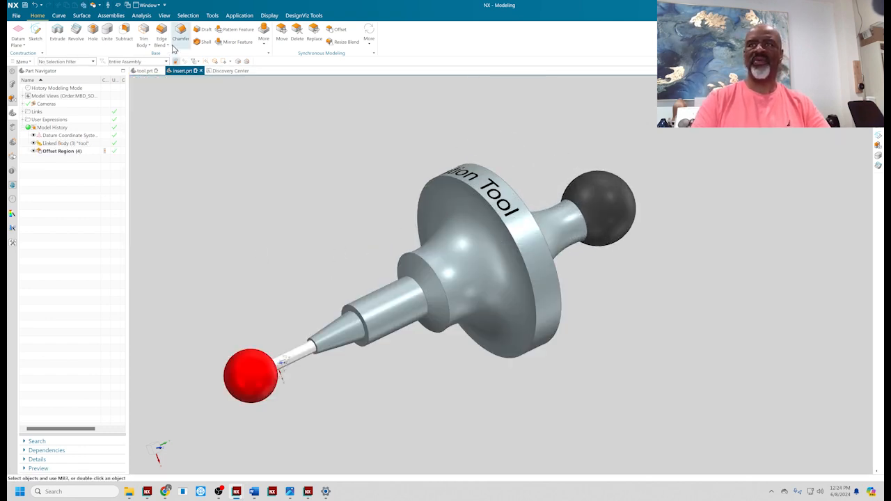
Blend the flange rim and stem edges, apply, then pick the stylus step edge to blend
click(162, 30)
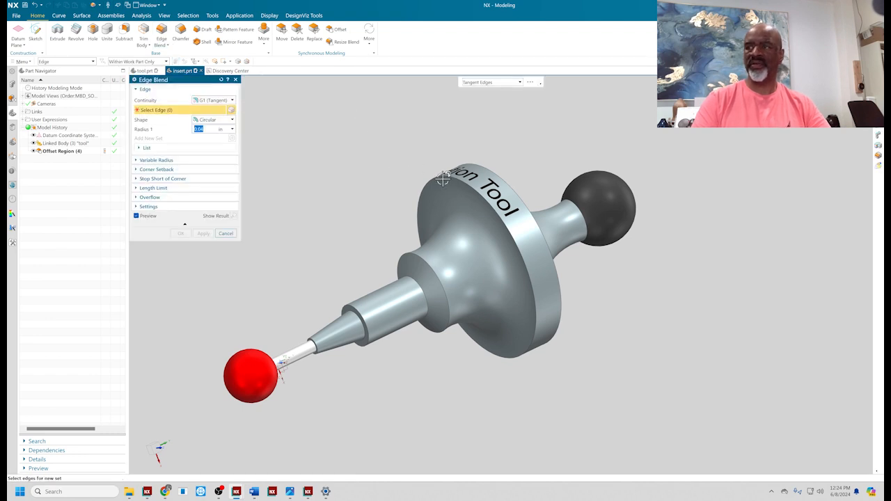
click(487, 169)
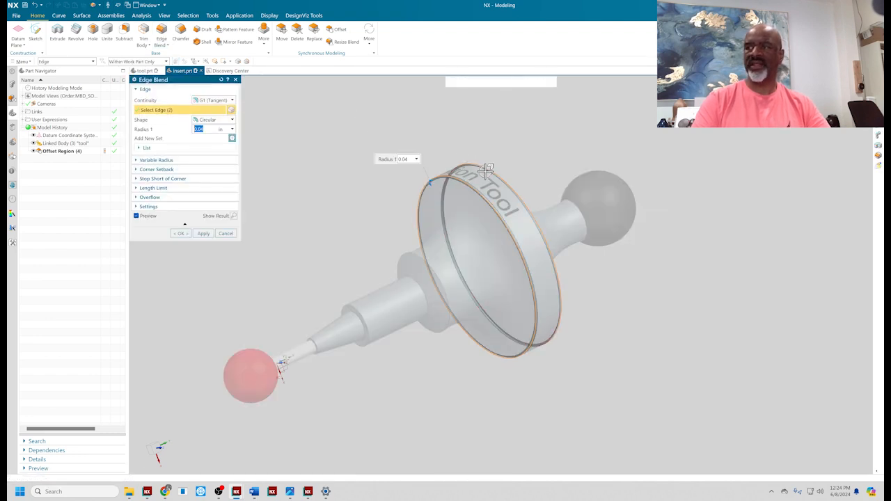
click(359, 303)
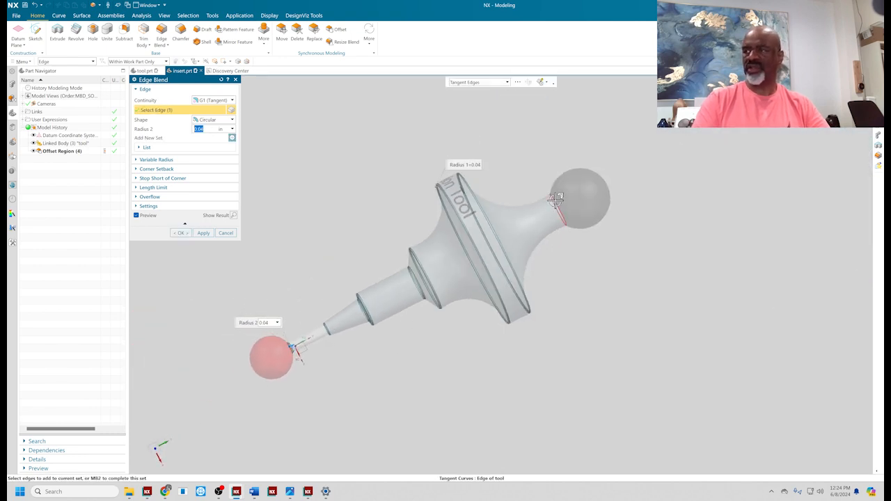
click(557, 197)
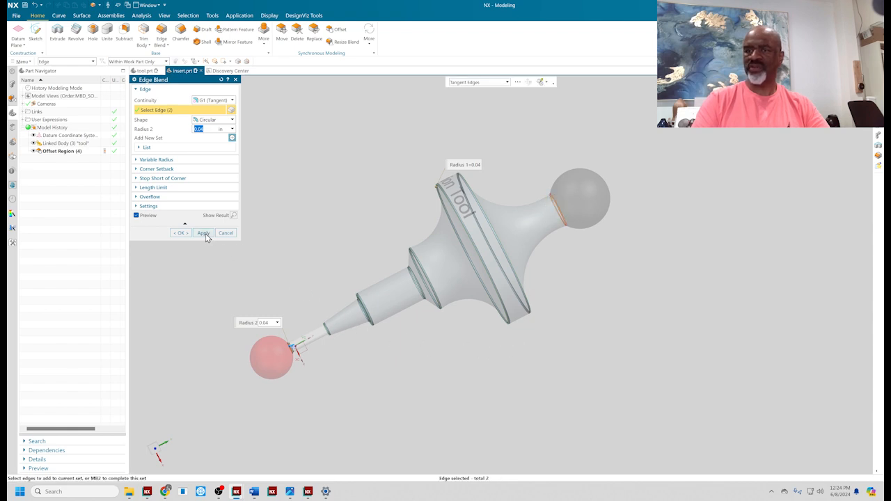
click(203, 232)
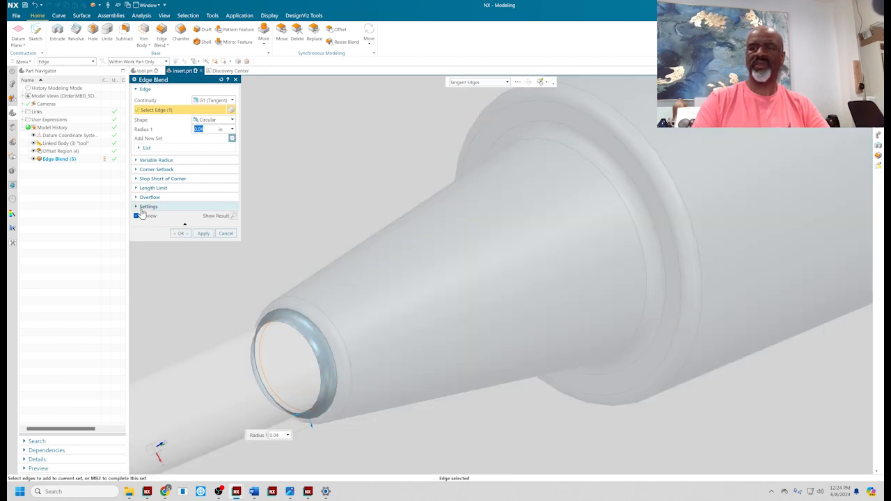
click(180, 234)
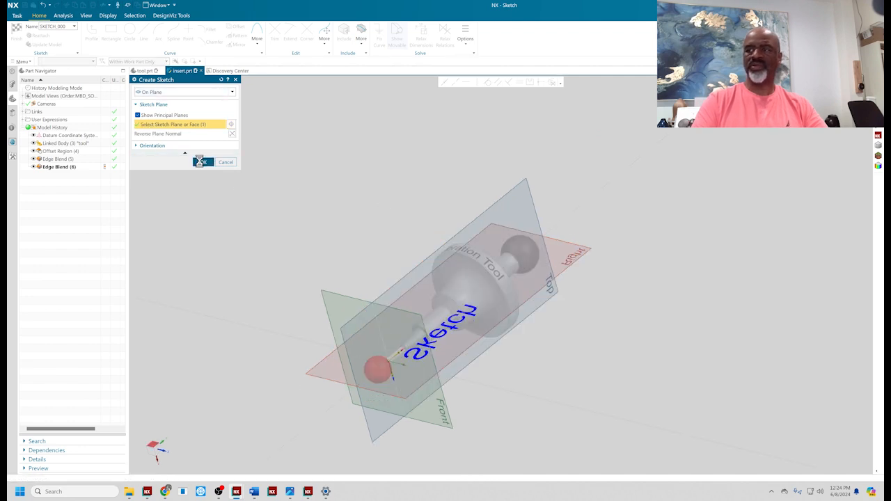
Centre the sketched rectangle on the tool and dimension its width and height, accepting the scale prompt
click(201, 161)
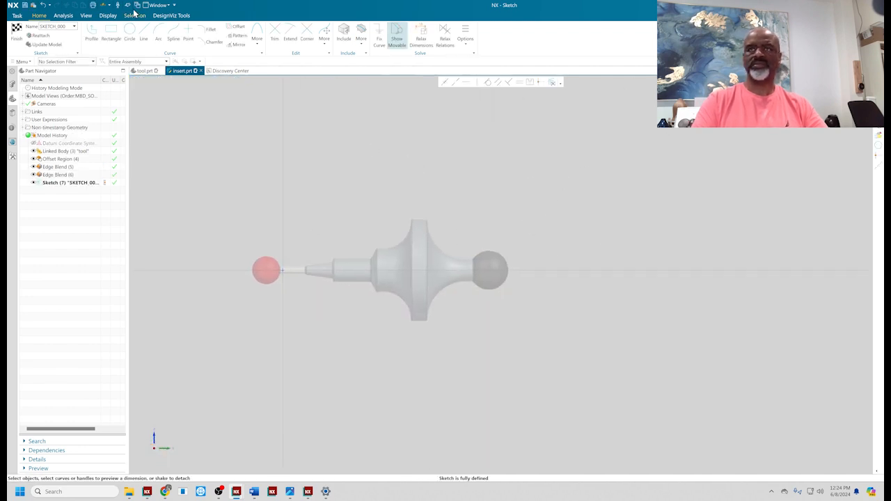
click(112, 33)
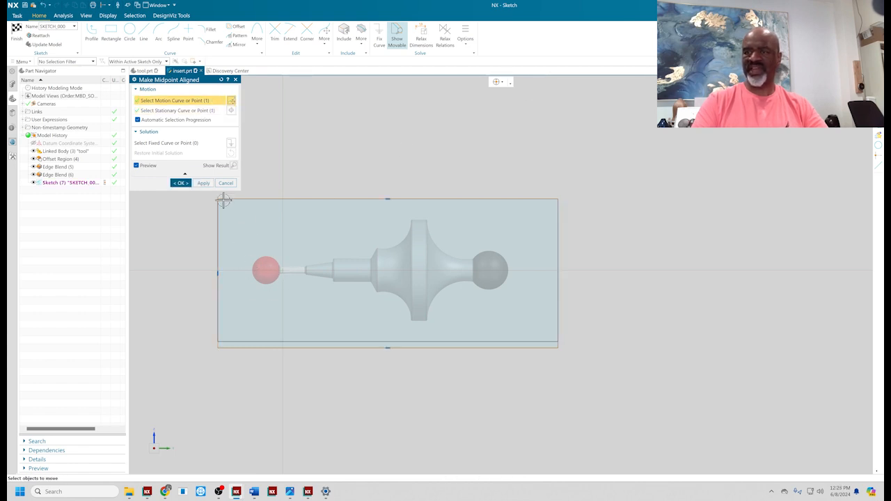
click(225, 183)
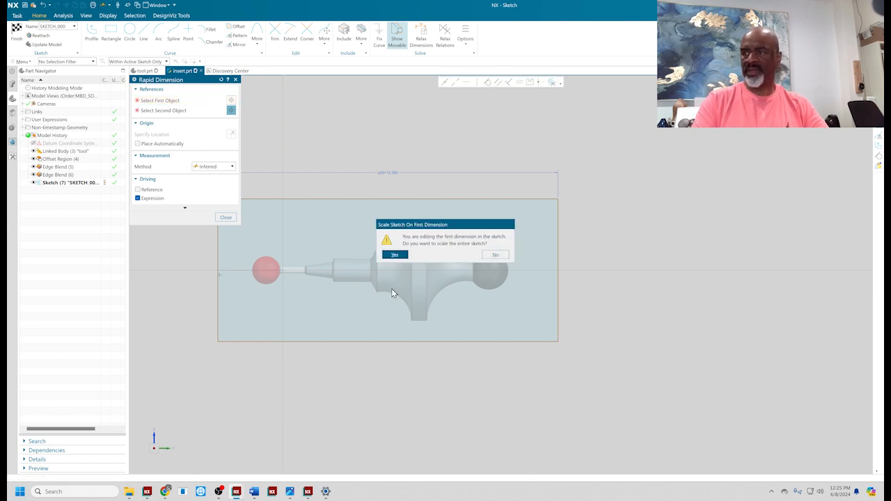
click(396, 254)
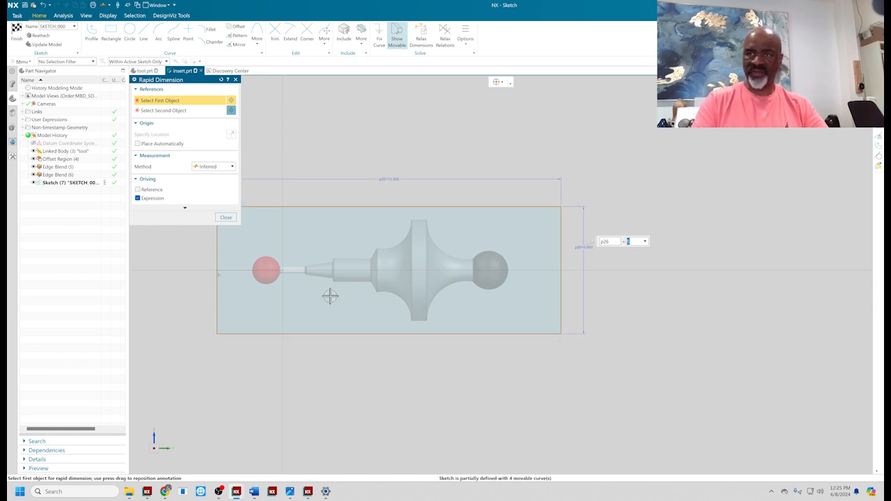
click(226, 218)
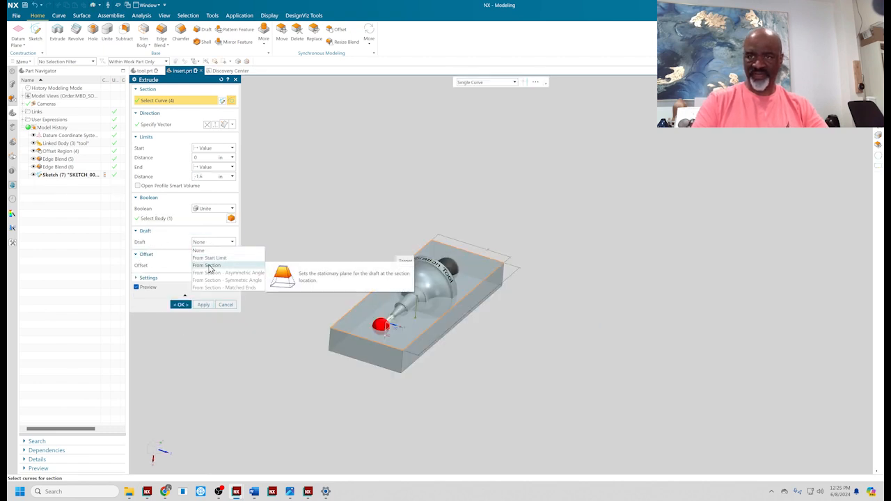
Extrude the rectangle with draft From Section and Boolean None as a separate block
click(206, 265)
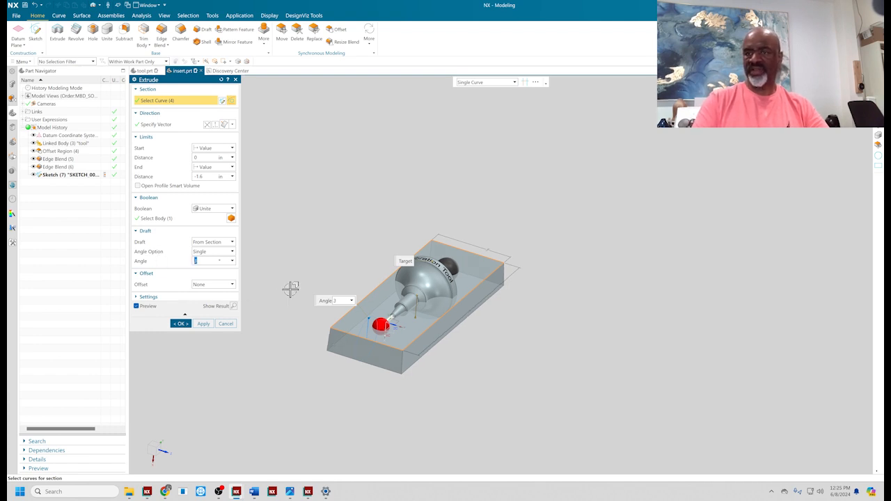
click(212, 209)
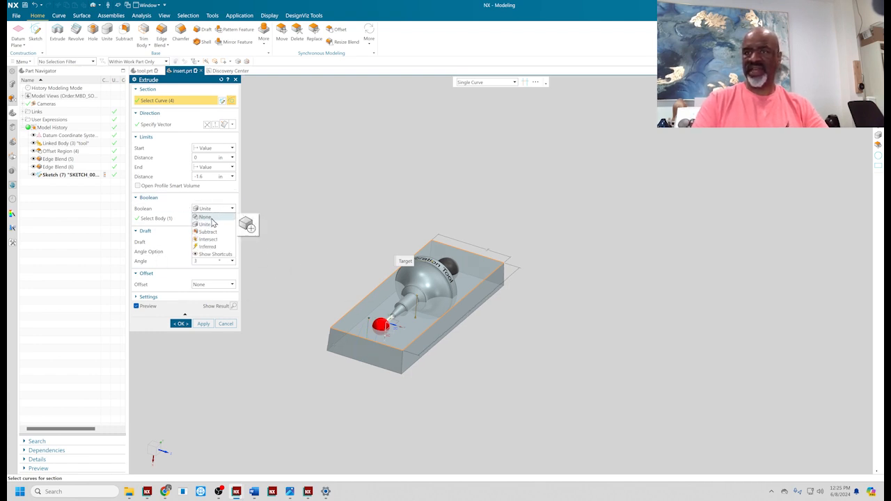
click(180, 323)
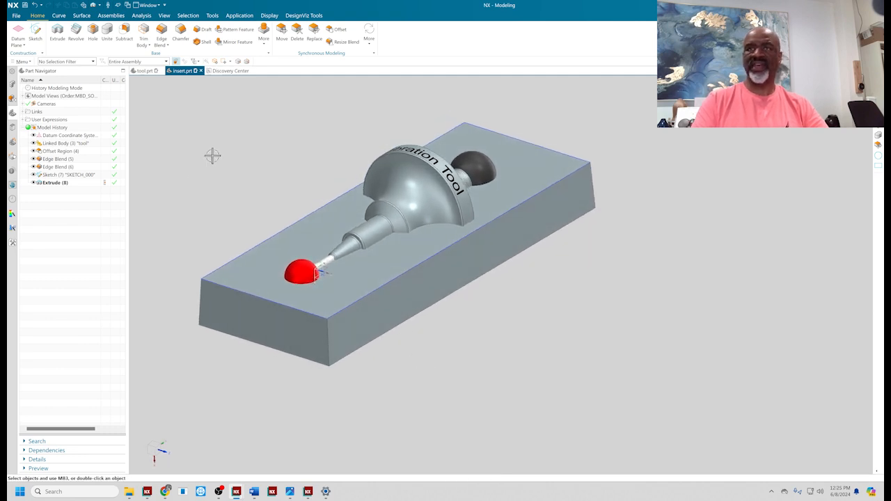
Round the block's edges with an Edge Blend of radius 2
click(161, 31)
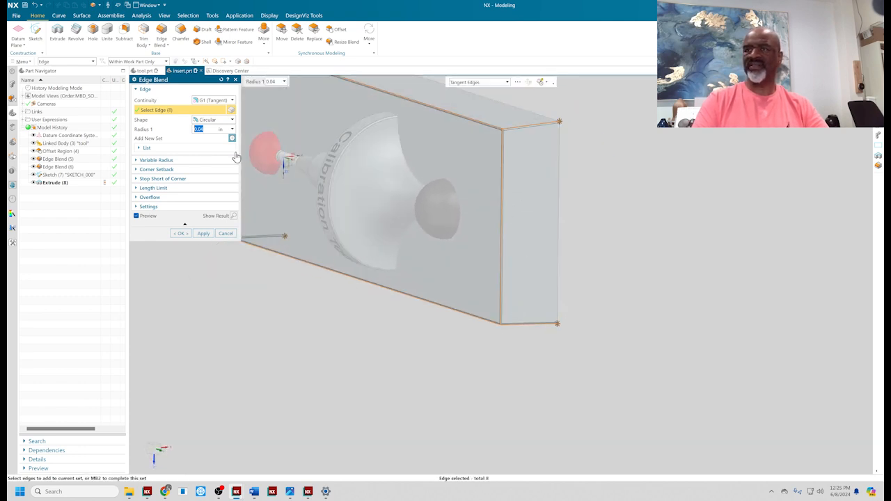
text(2)
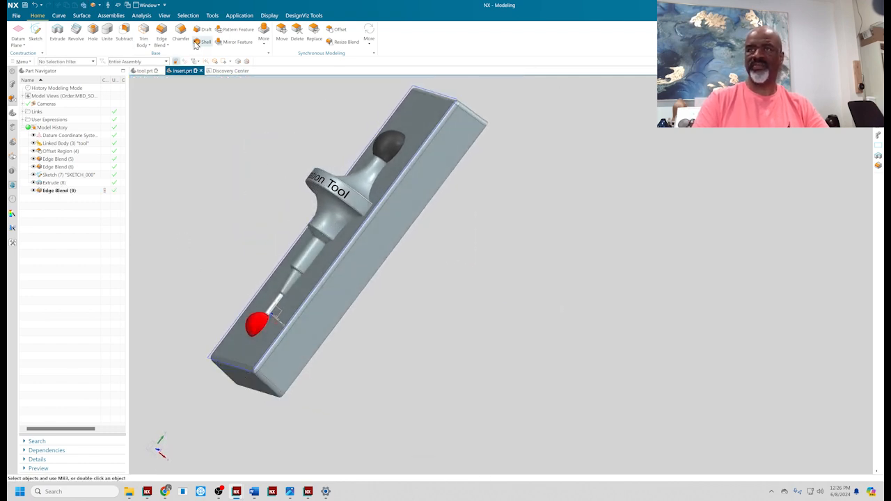
Shell the block to .05 wall thickness with the chosen face removed
click(206, 31)
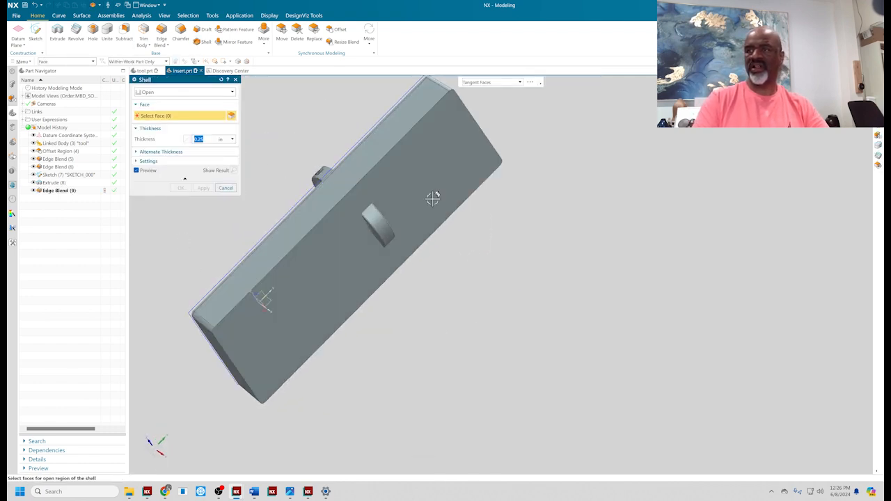
click(432, 198)
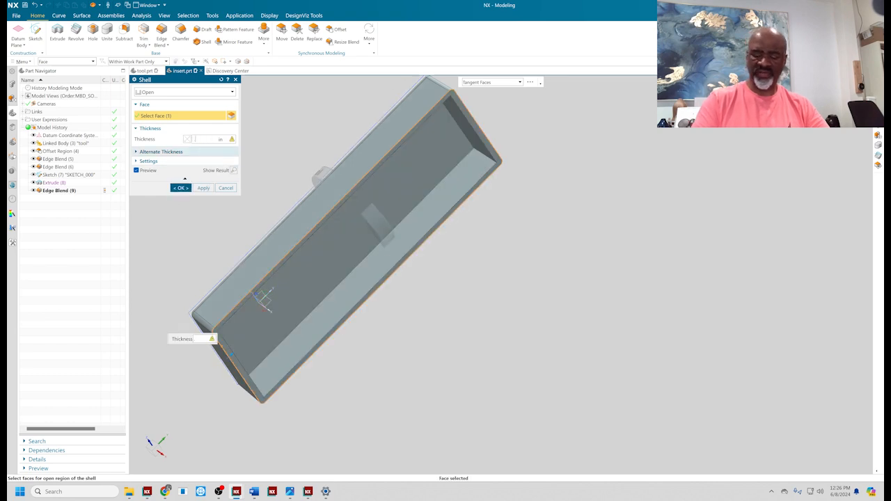
text(.05)
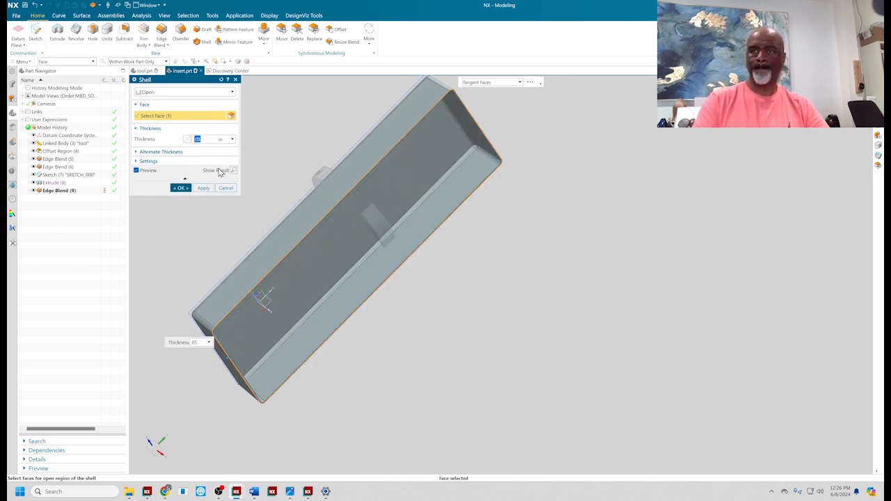
click(180, 188)
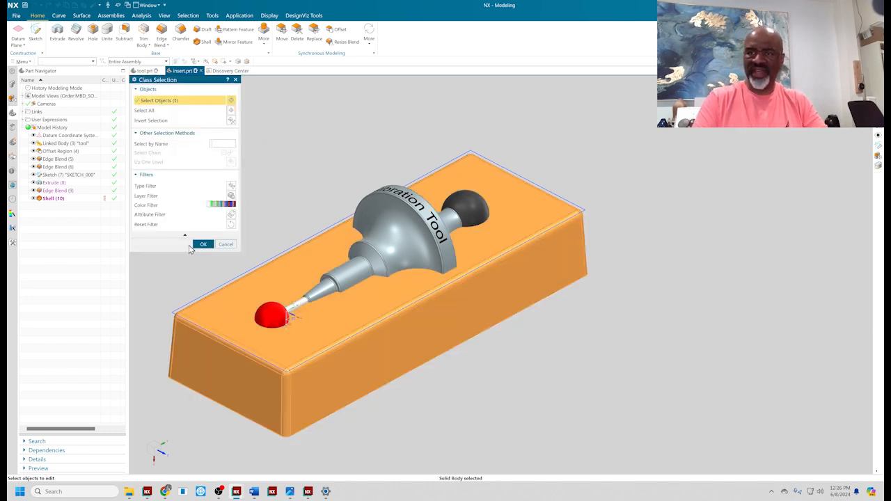
click(203, 244)
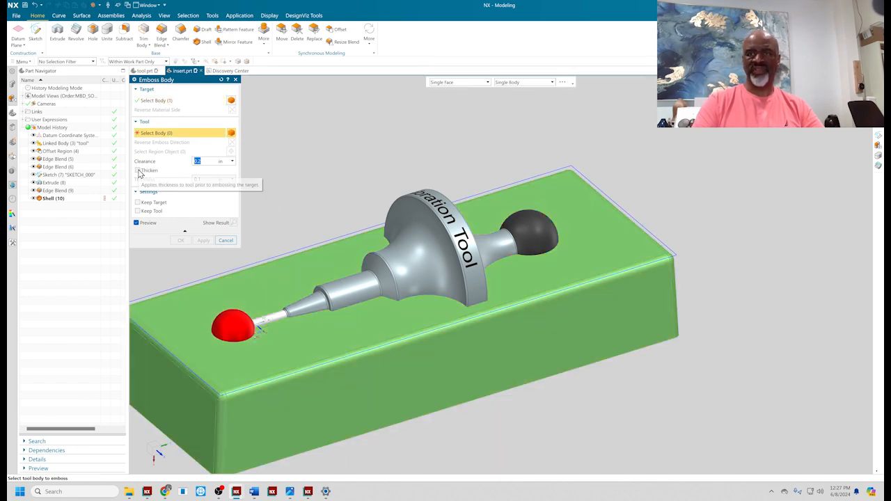
Emboss the tool into the shell with Pocket enabled and .05 thickness
click(136, 170)
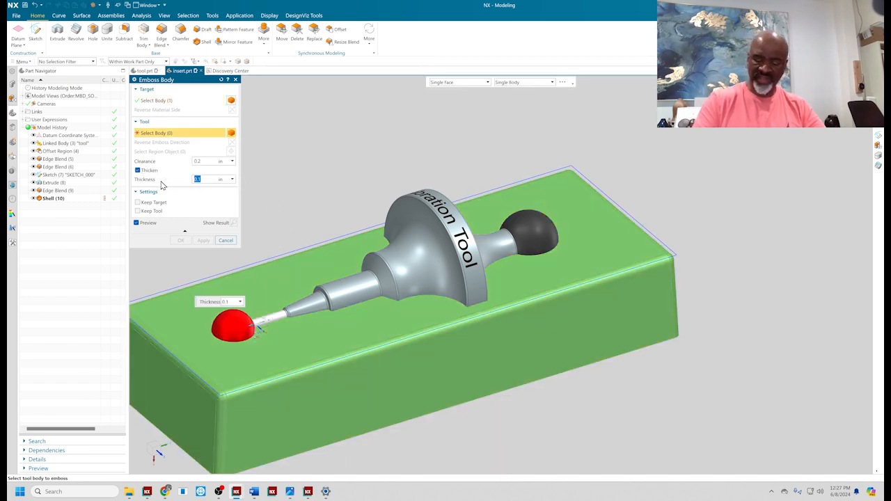
text(.05)
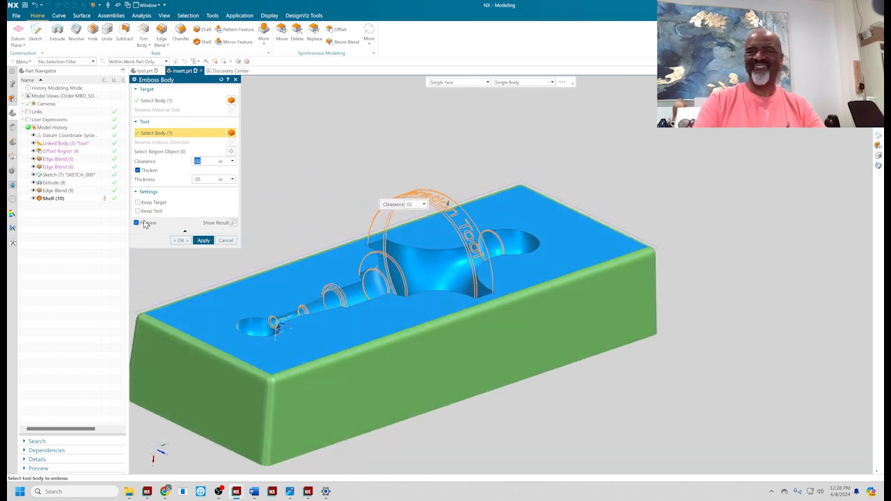
click(179, 240)
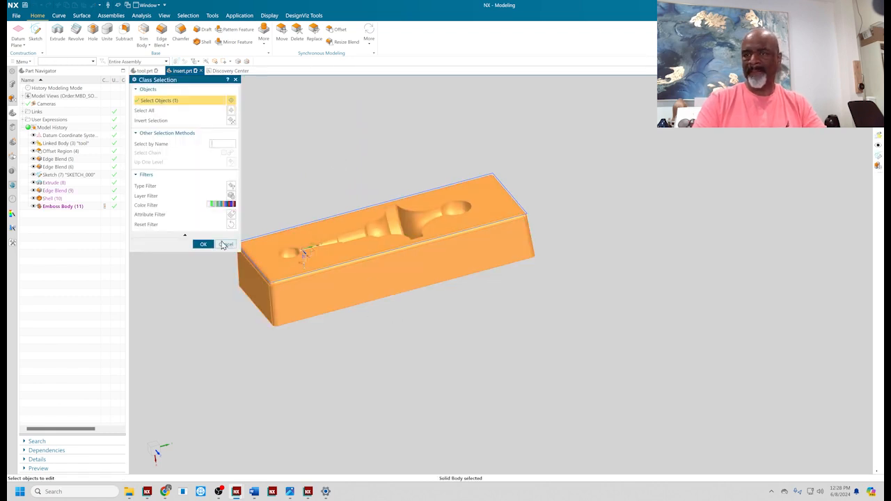
Make the tray body blue with about 50 transparency to reveal the cavity
click(203, 245)
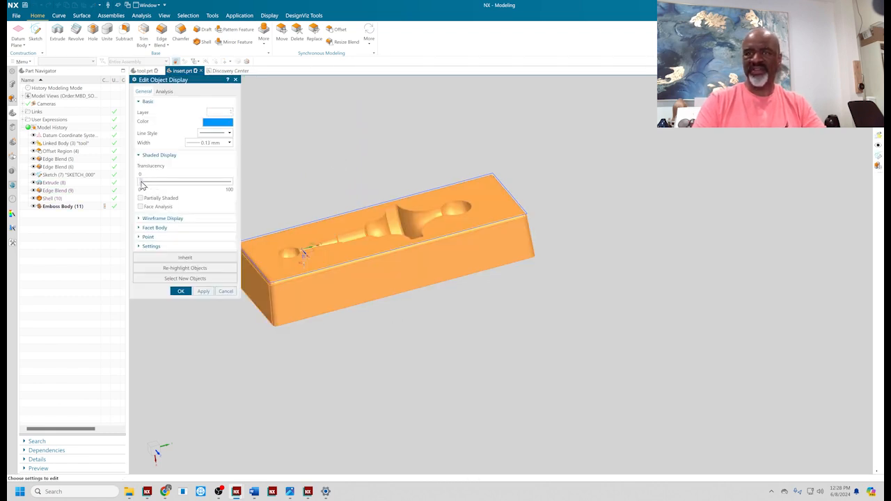
drag(142, 181, 190, 181)
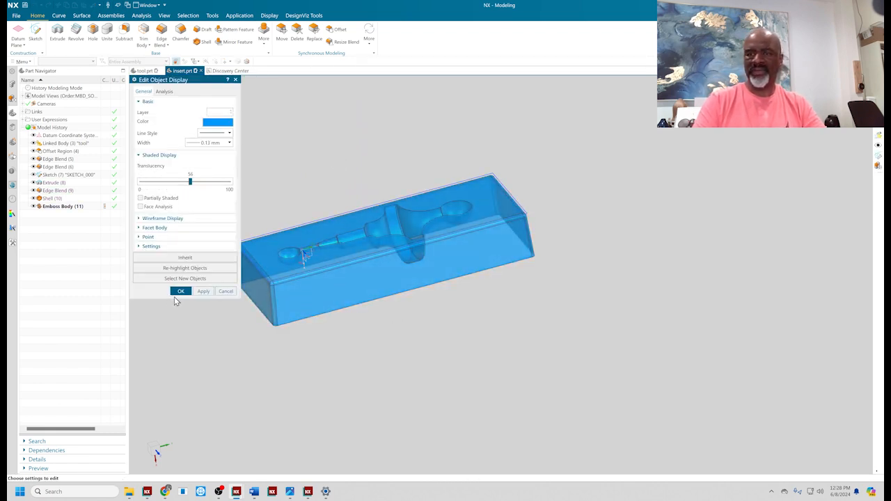
click(181, 291)
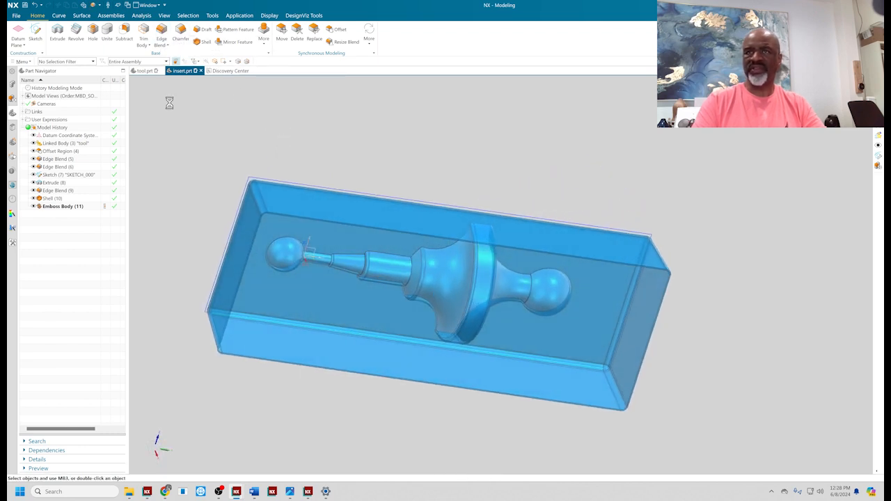
click(162, 30)
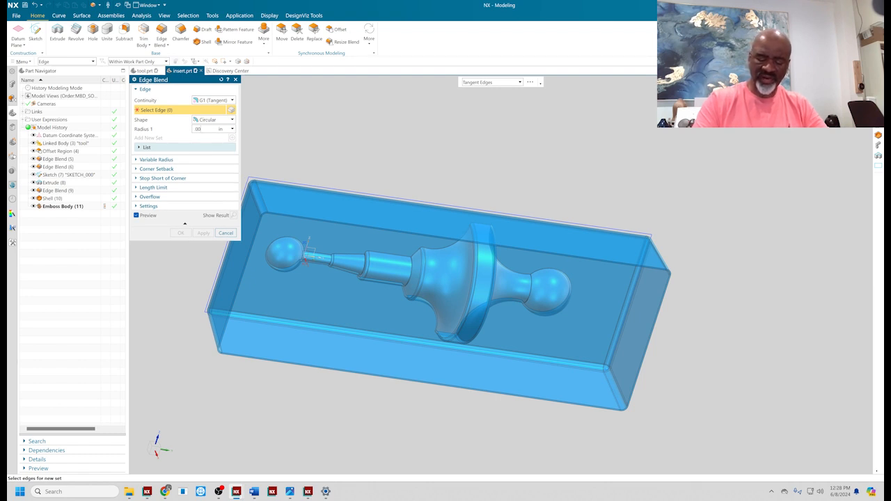
Blend the cavity edges with radius .008 and orbit to inspect the rounded transitions
text(008)
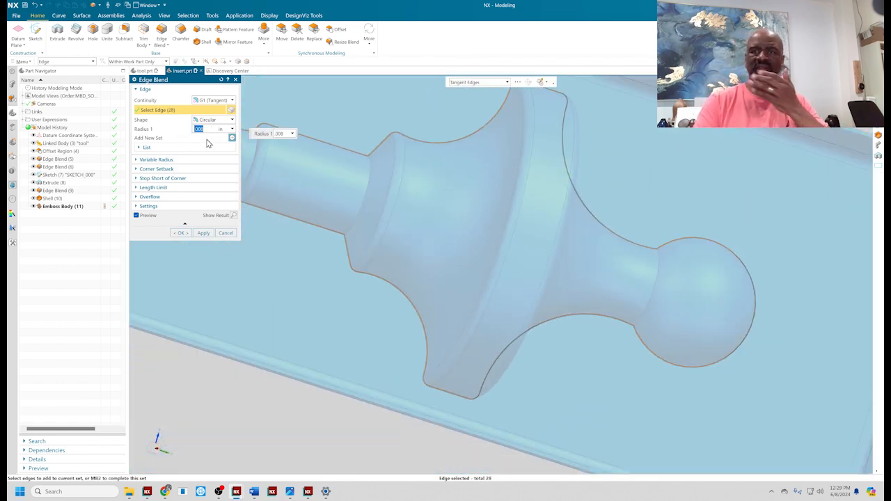
click(180, 233)
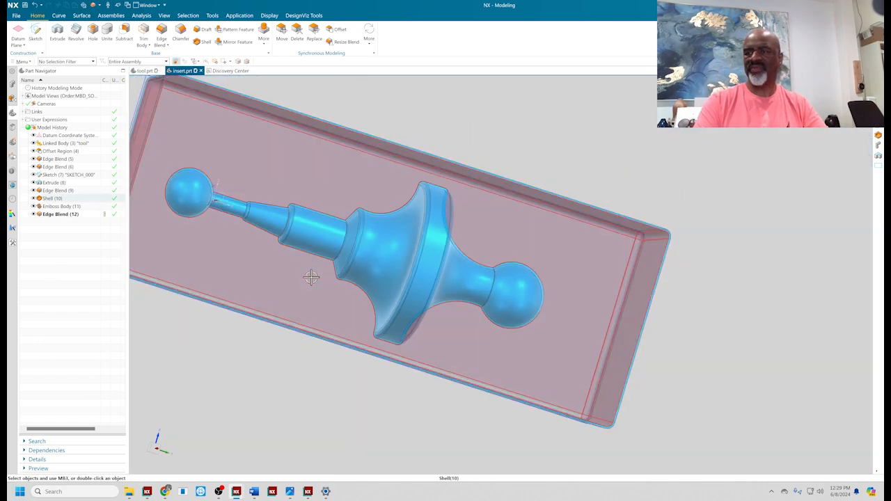
drag(311, 279, 317, 118)
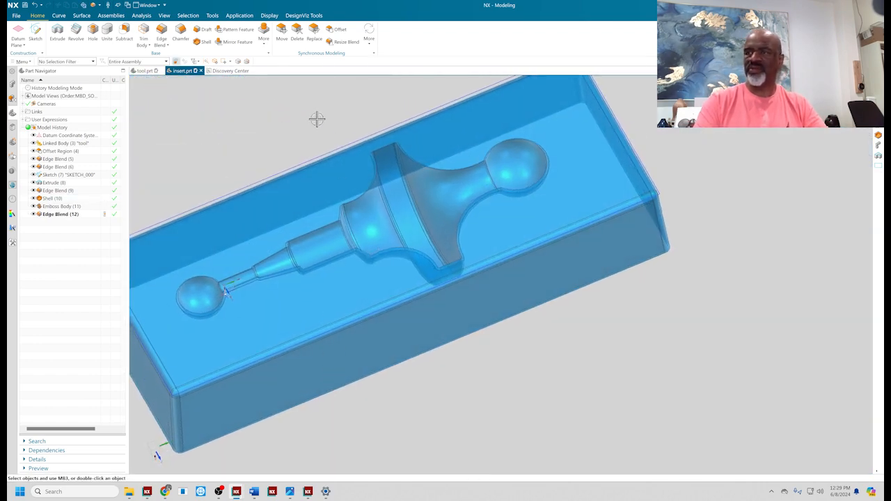
drag(318, 118, 292, 134)
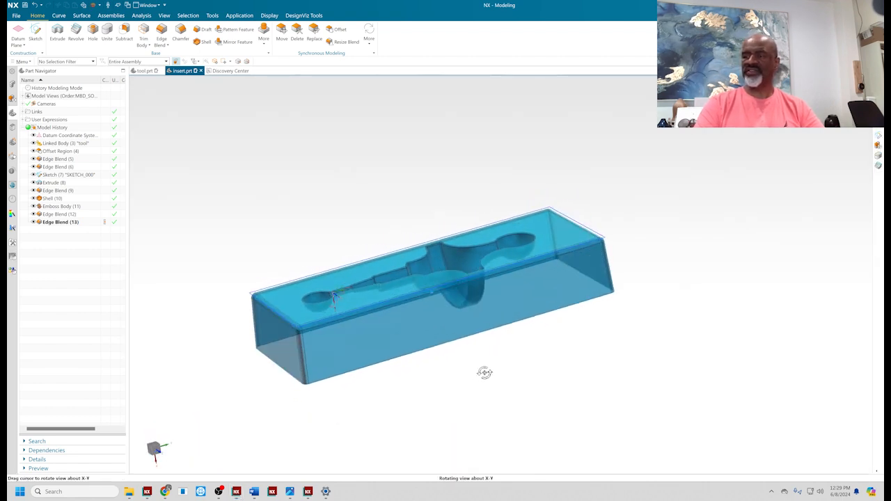
drag(485, 373, 318, 231)
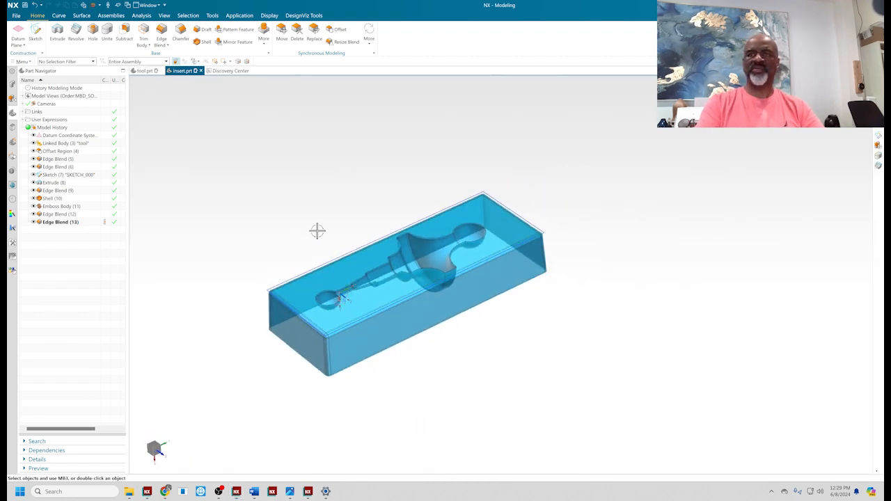
mouse_move(187, 114)
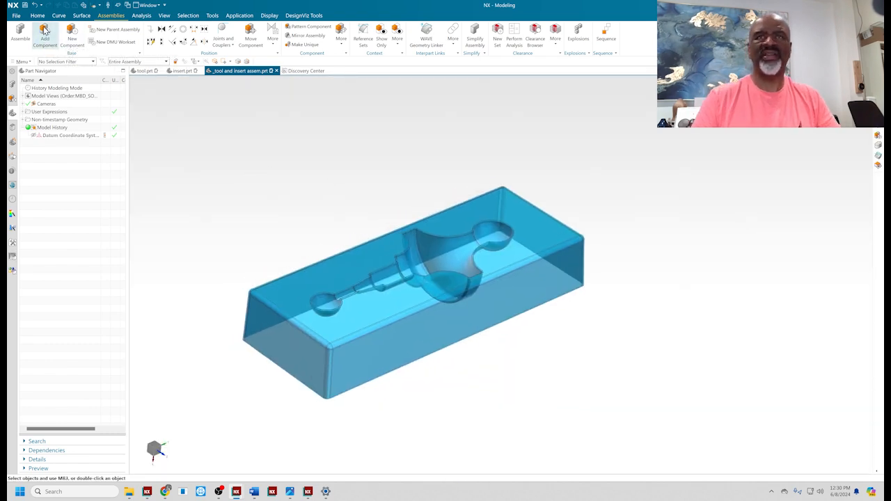
Add the calibration tool part as a component with Constraints placement, showing orientation choices
click(44, 33)
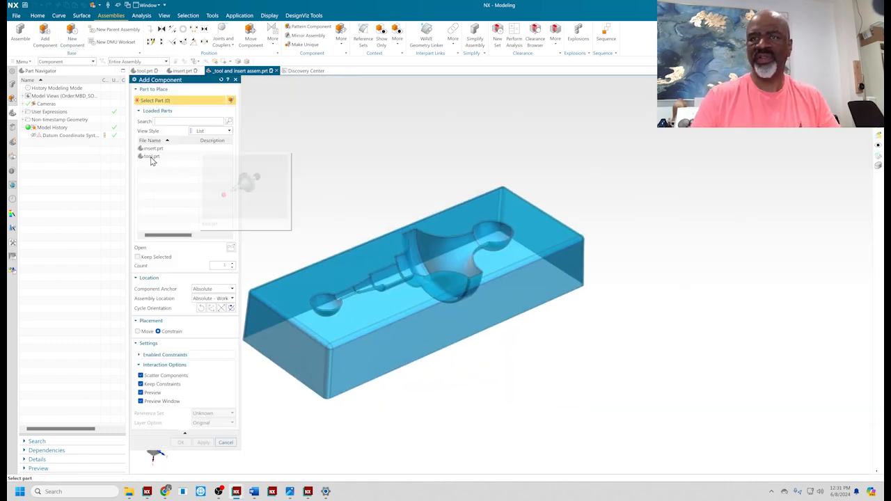
click(151, 156)
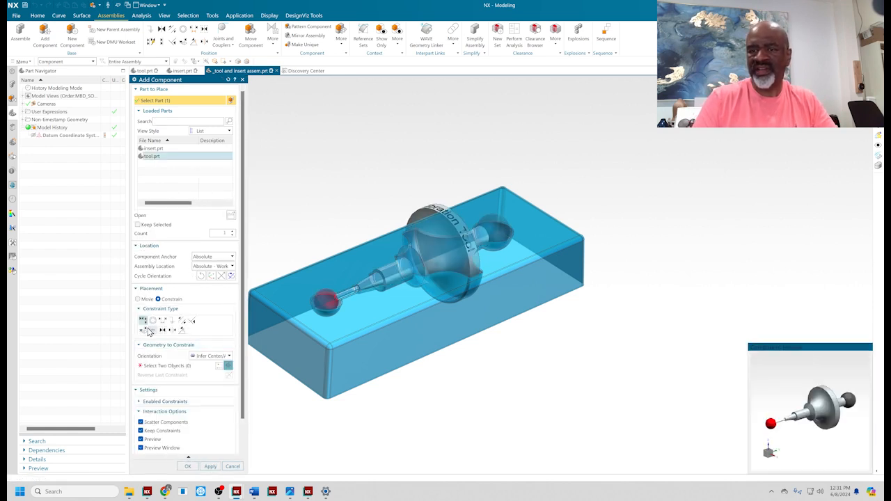
click(224, 357)
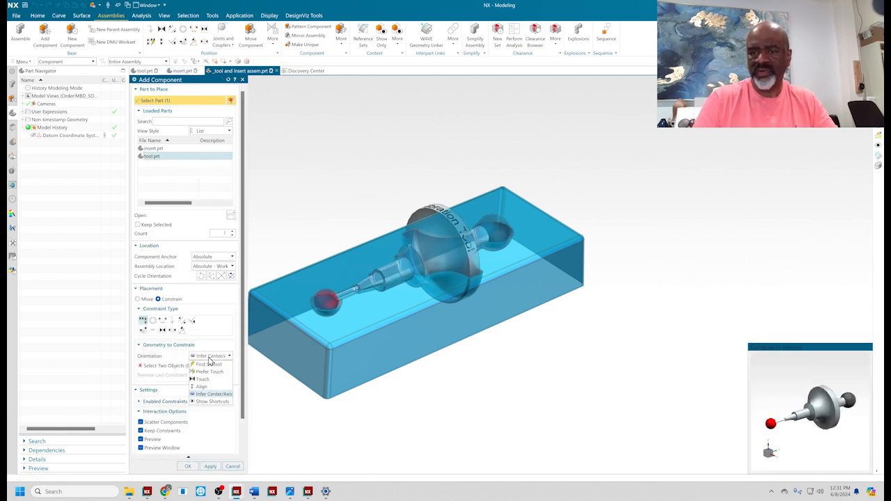